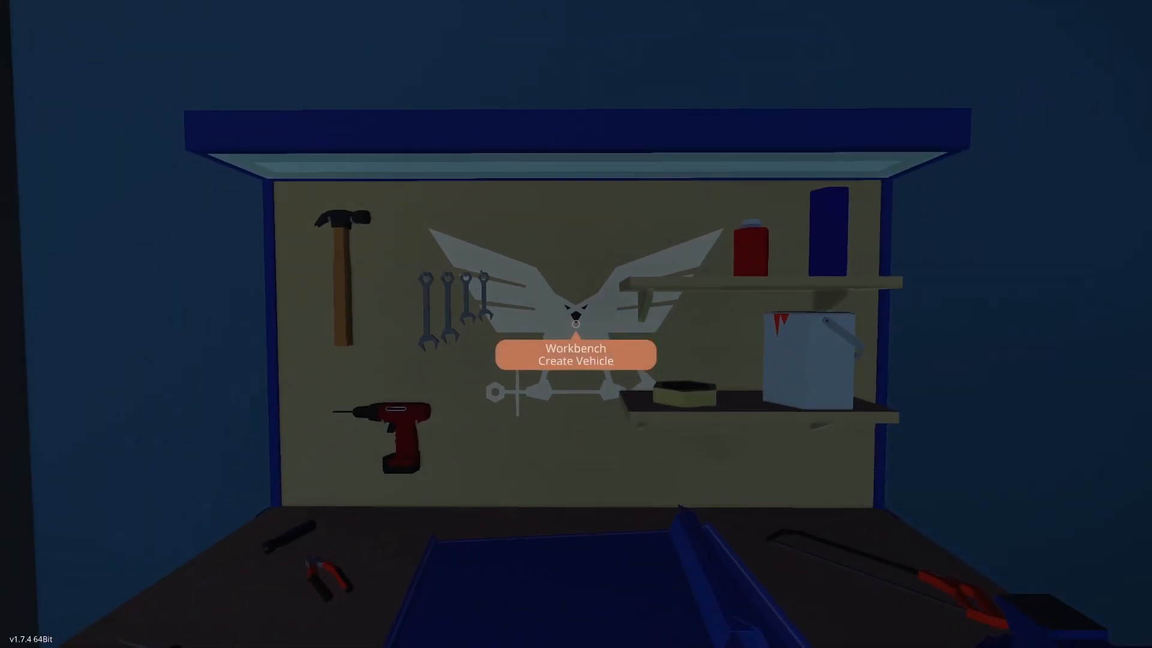
# Step: Create a new vehicle and place a Throttle Lever on the block platform
pyautogui.click(576, 355)
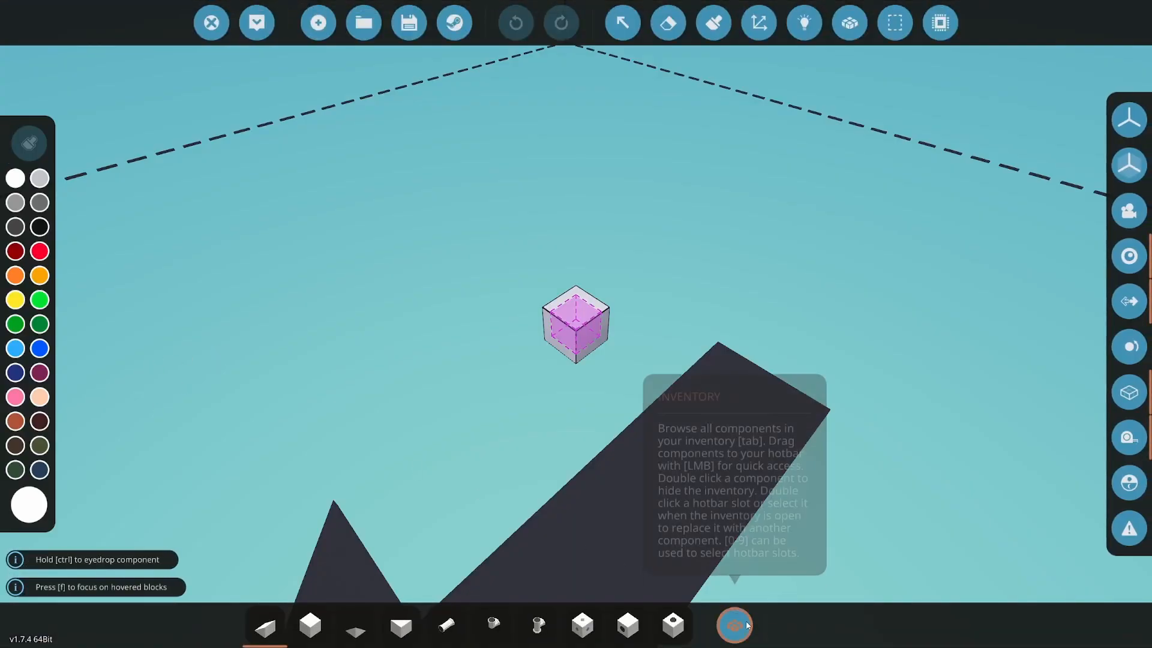
pyautogui.click(733, 625)
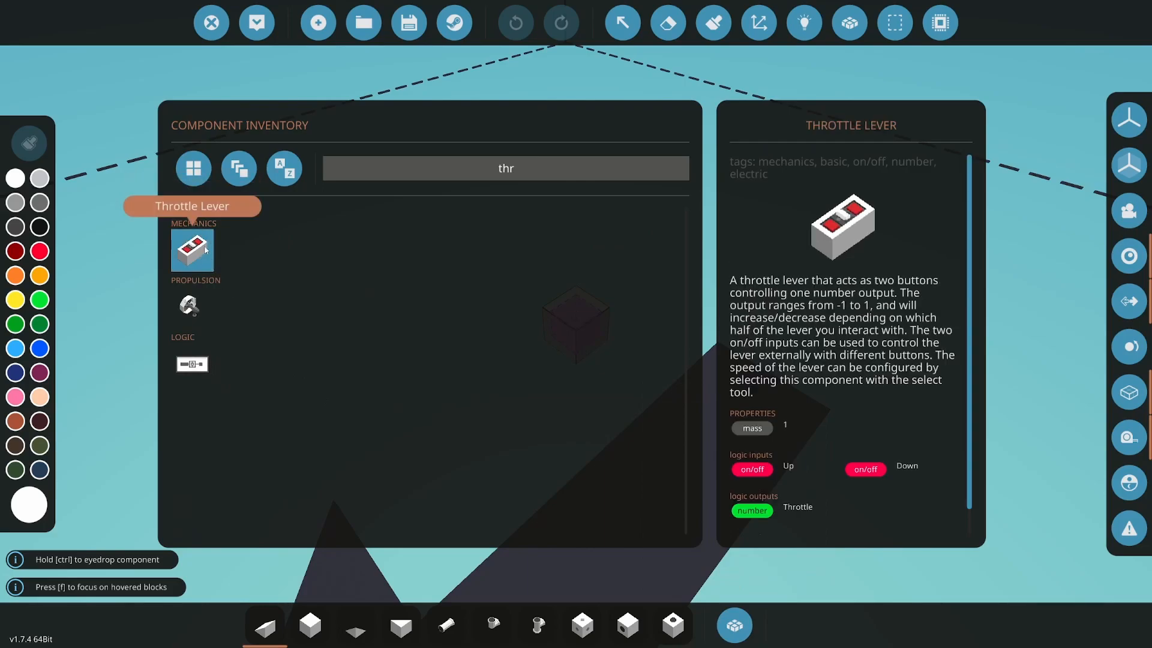
pyautogui.click(192, 249)
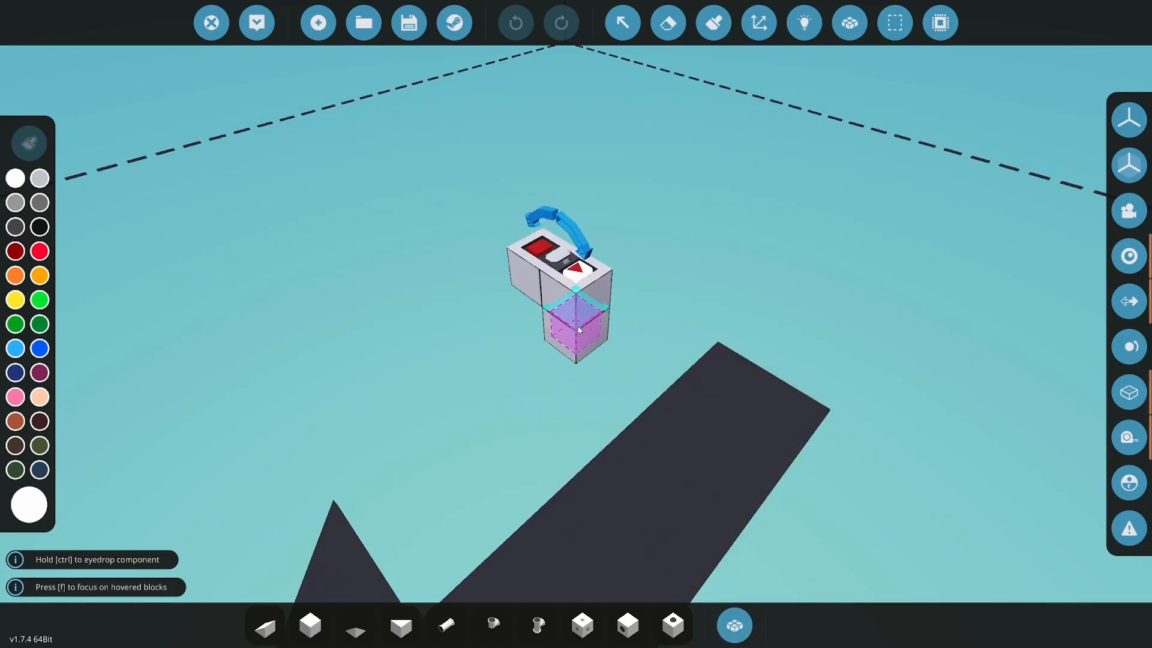
pyautogui.click(560, 22)
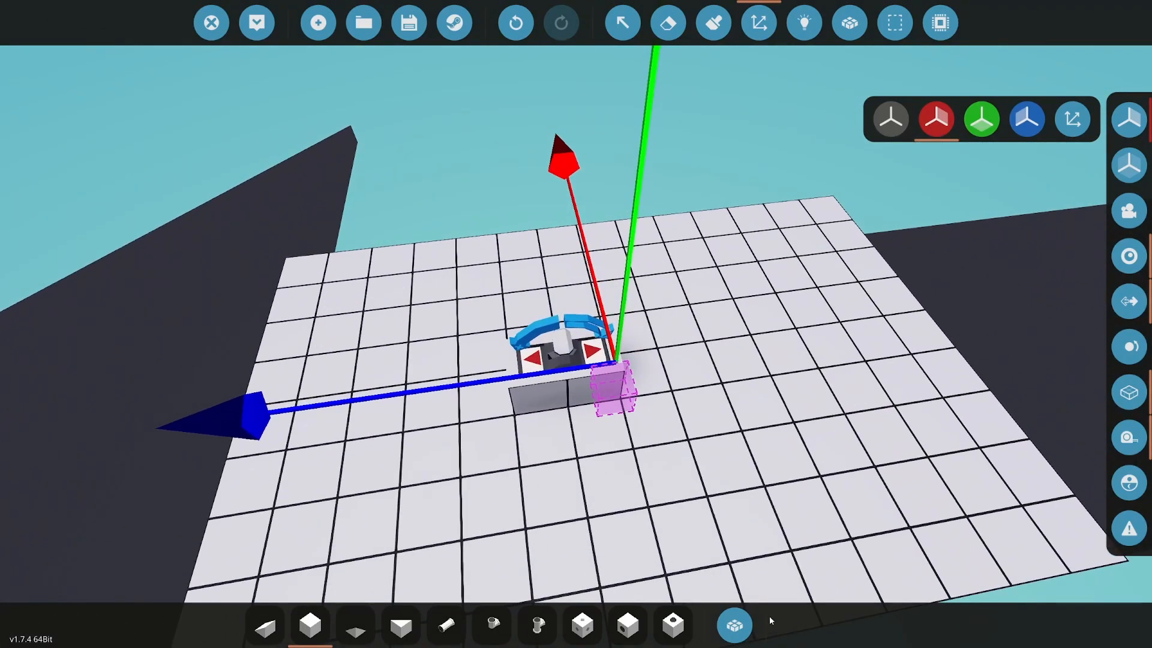
# Step: Place the Compact Pilot Seat beside the lever and select it to inspect its settings
pyautogui.click(733, 625)
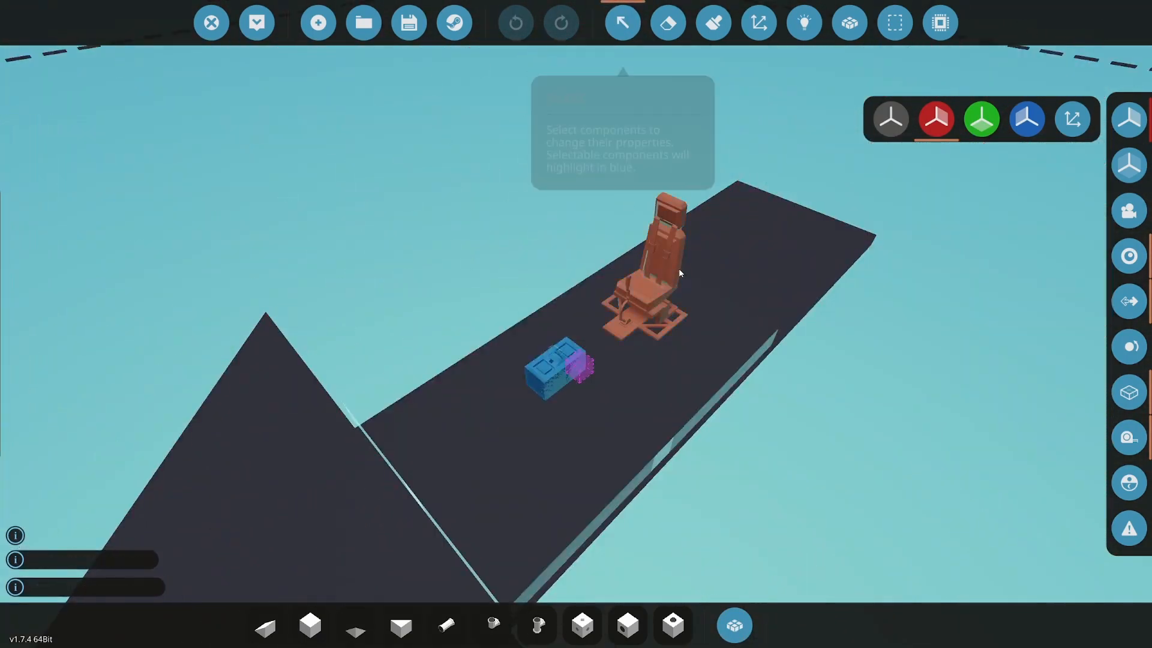
pyautogui.click(652, 258)
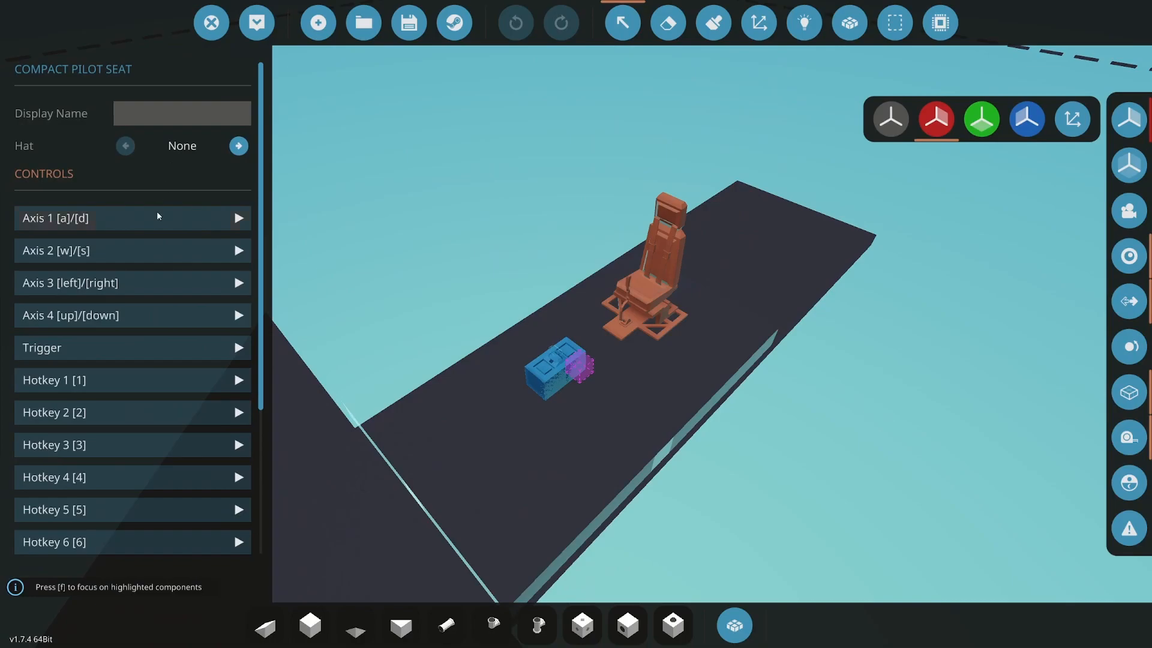
pyautogui.click(238, 380)
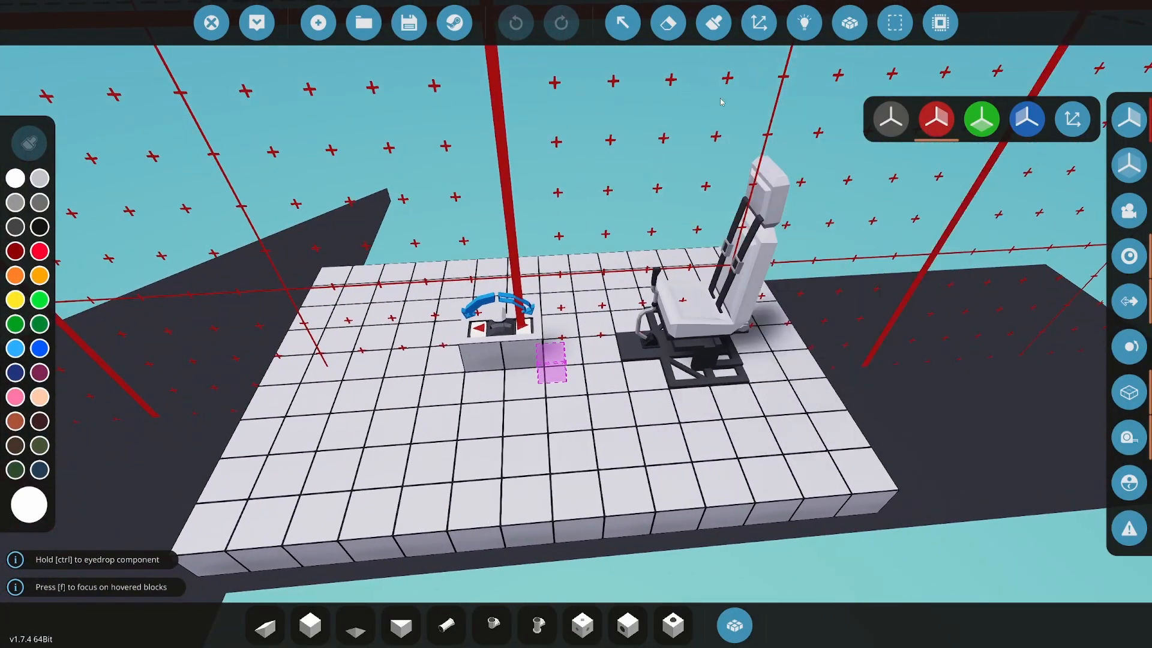
# Step: Find the dial in the inventory under 'dial' for placement between lever and seat
pyautogui.click(733, 625)
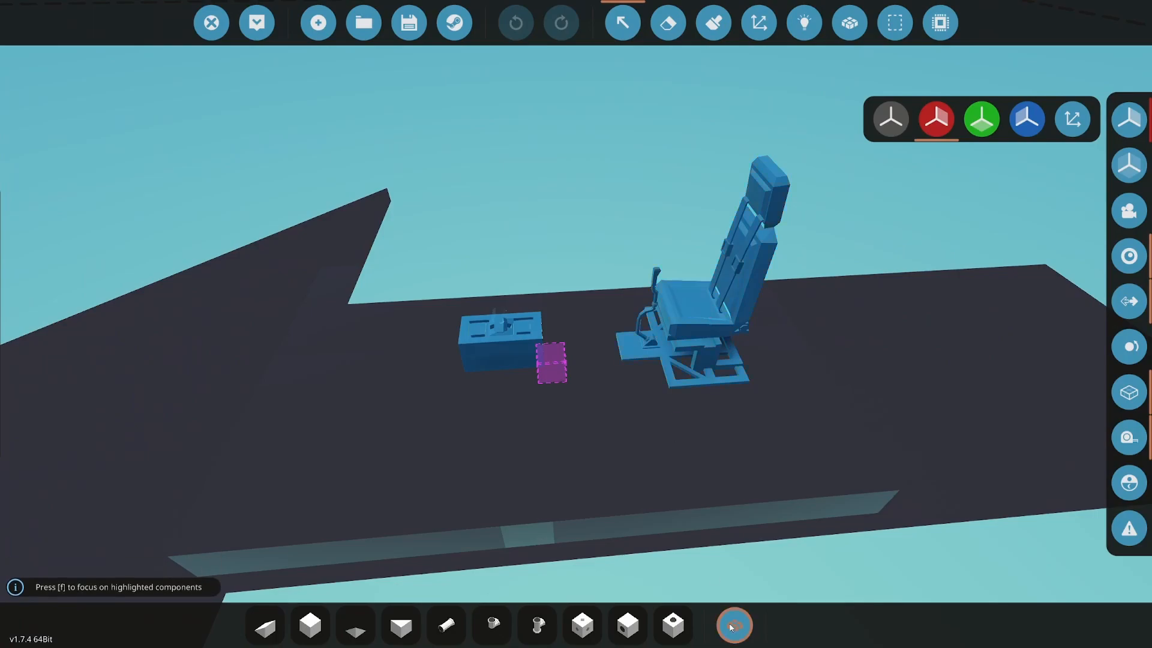
pyautogui.click(732, 626)
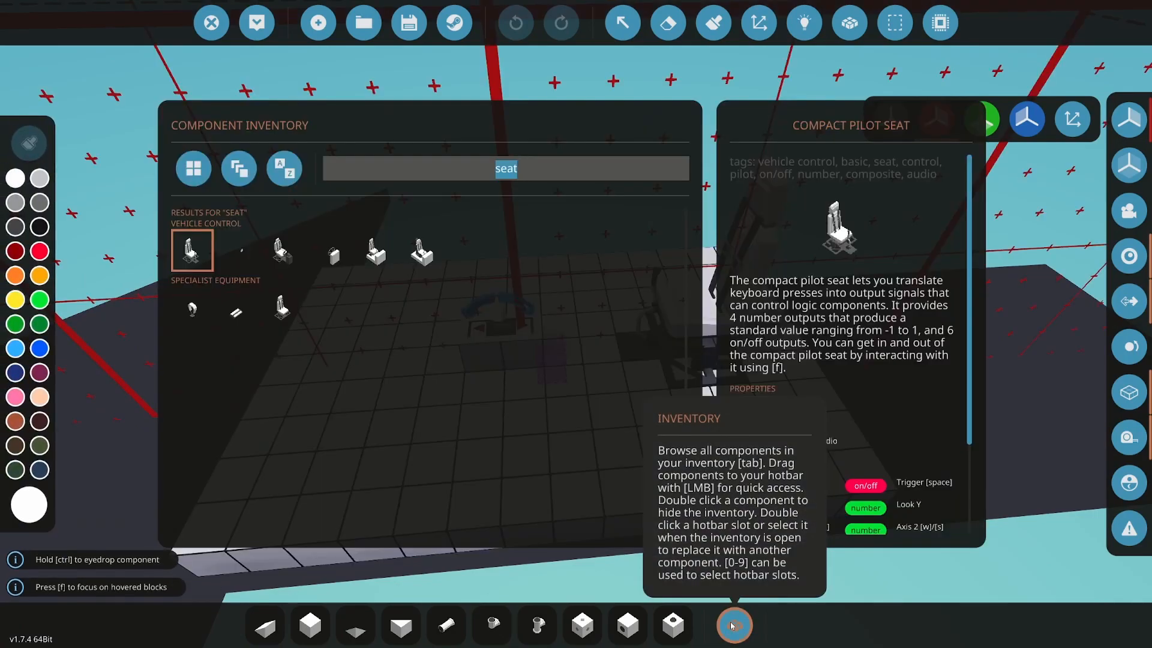
pyautogui.write('dial')
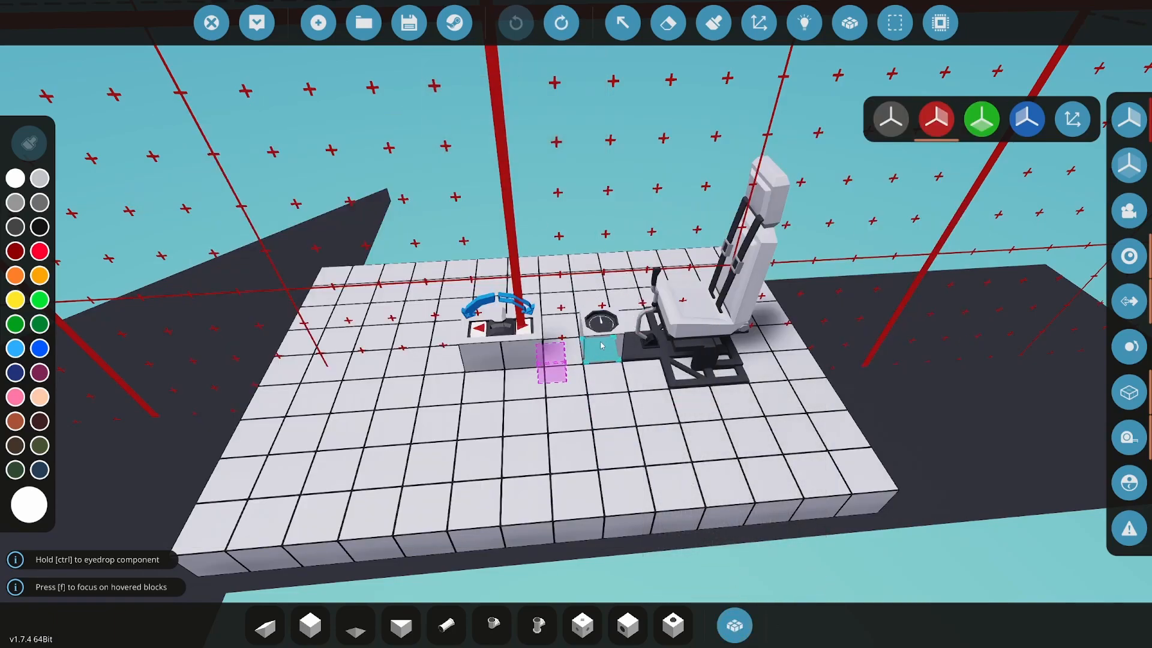
# Step: Wire the components in logic mode and expand the pilot seat's Axis 4 settings
pyautogui.click(803, 22)
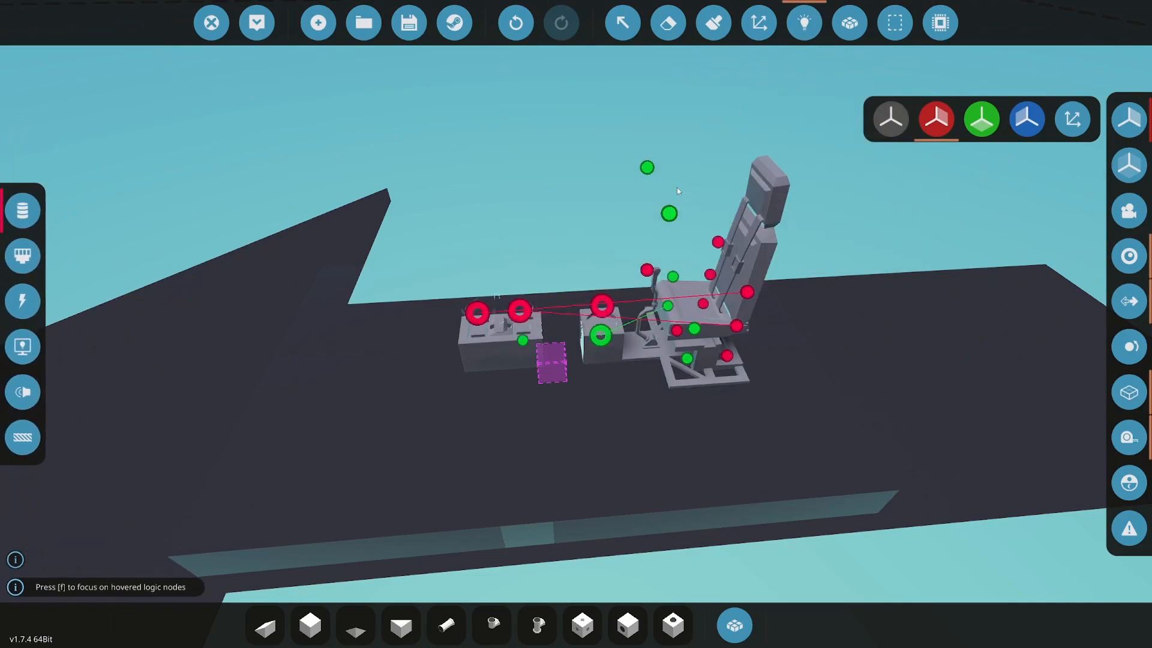
pyautogui.click(750, 257)
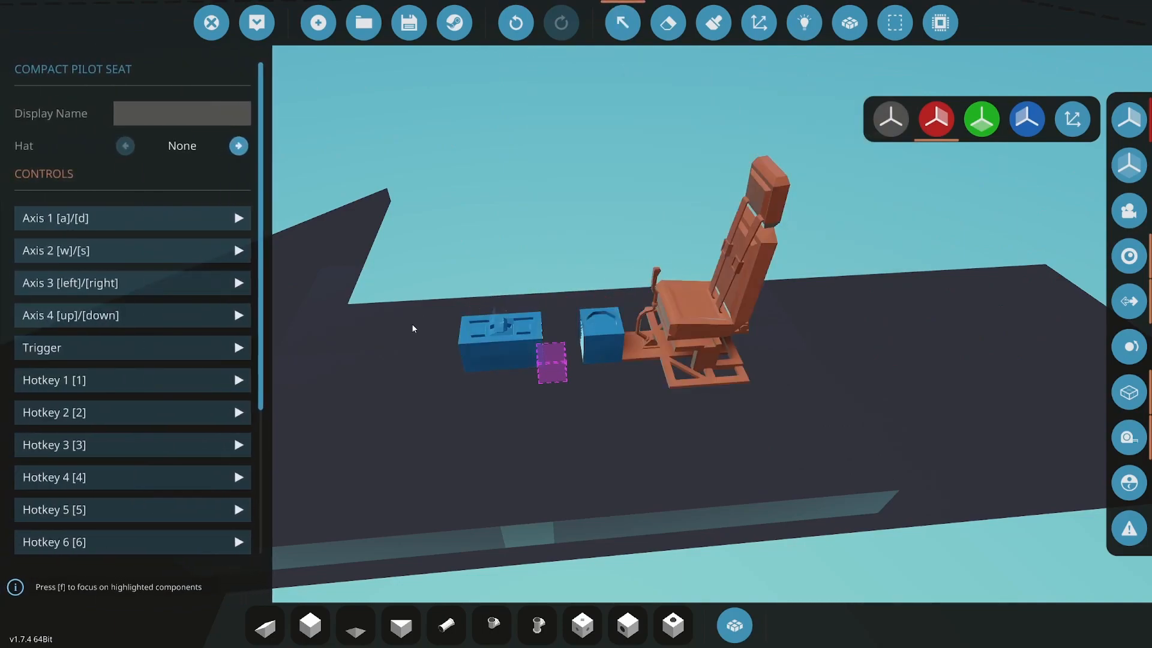
pyautogui.click(238, 315)
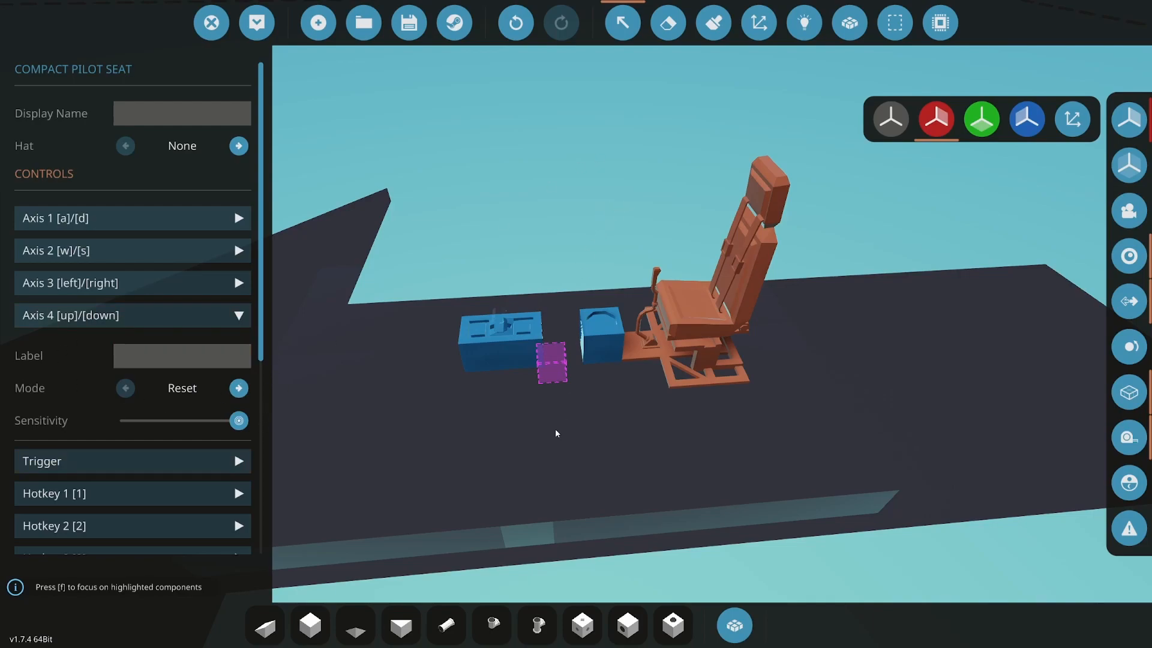
pyautogui.moveTo(513, 384)
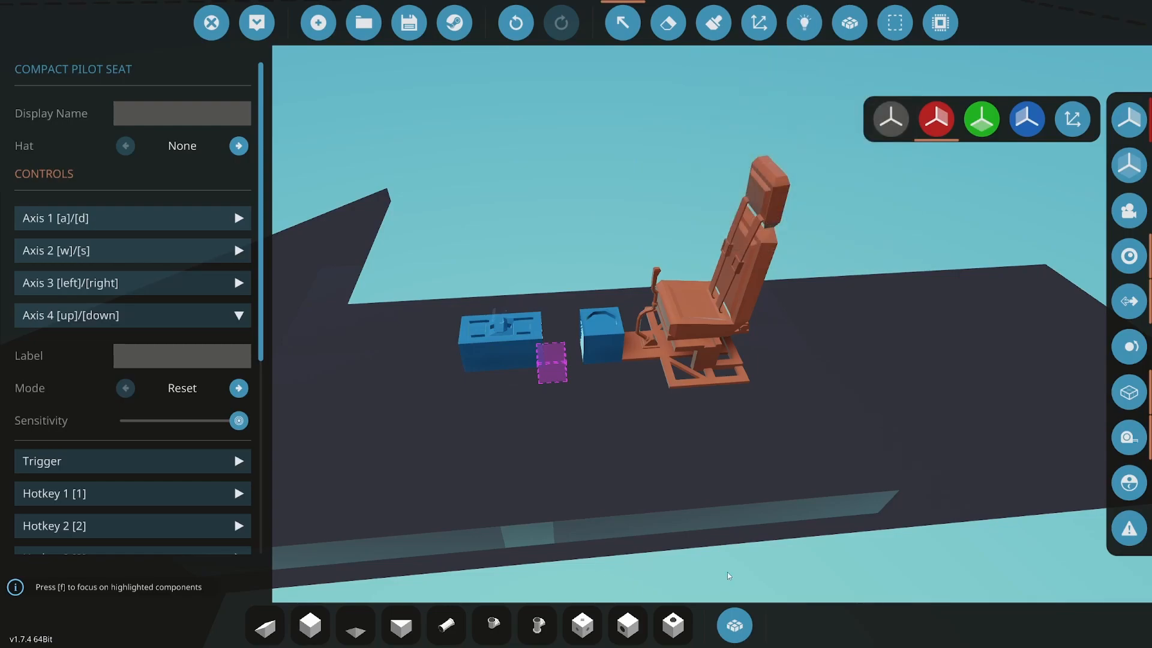
# Step: Add a 'blank' microcontroller and make its two on/off nodes outputs named UP and DN
pyautogui.click(732, 625)
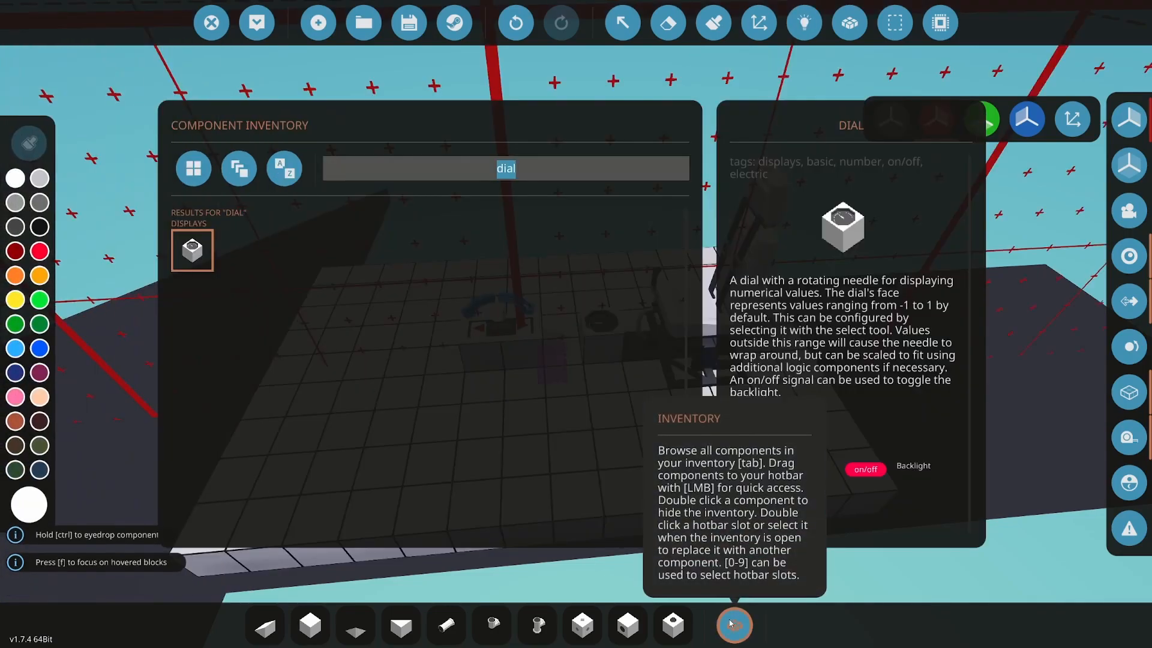
pyautogui.write('blank')
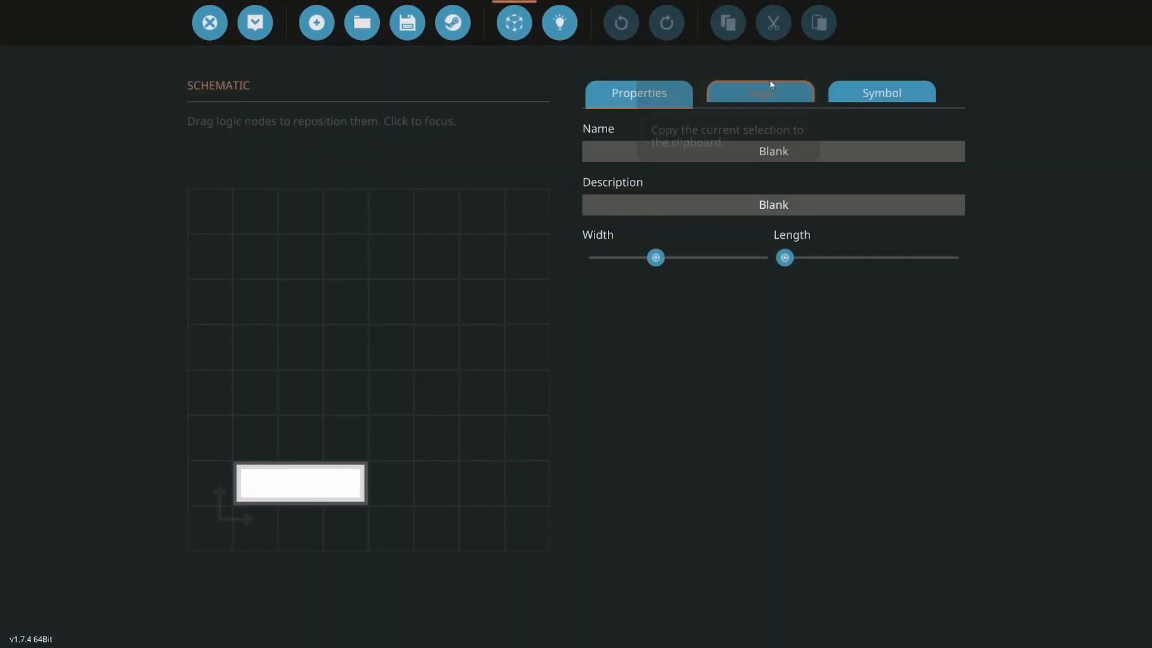
pyautogui.click(760, 93)
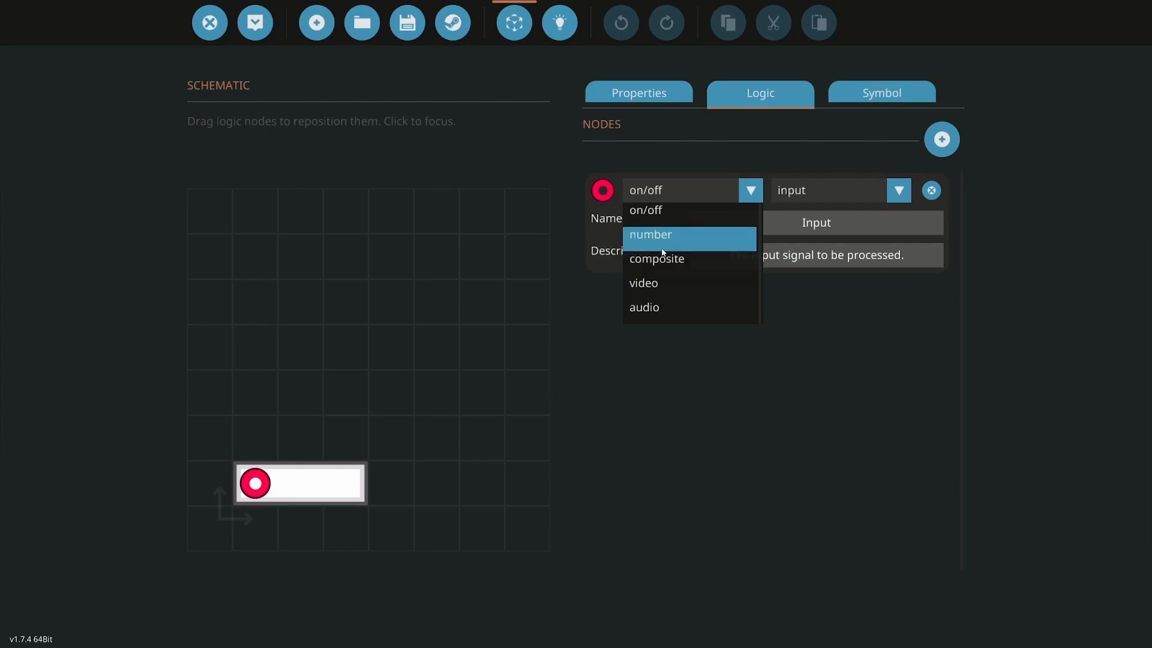
pyautogui.click(656, 258)
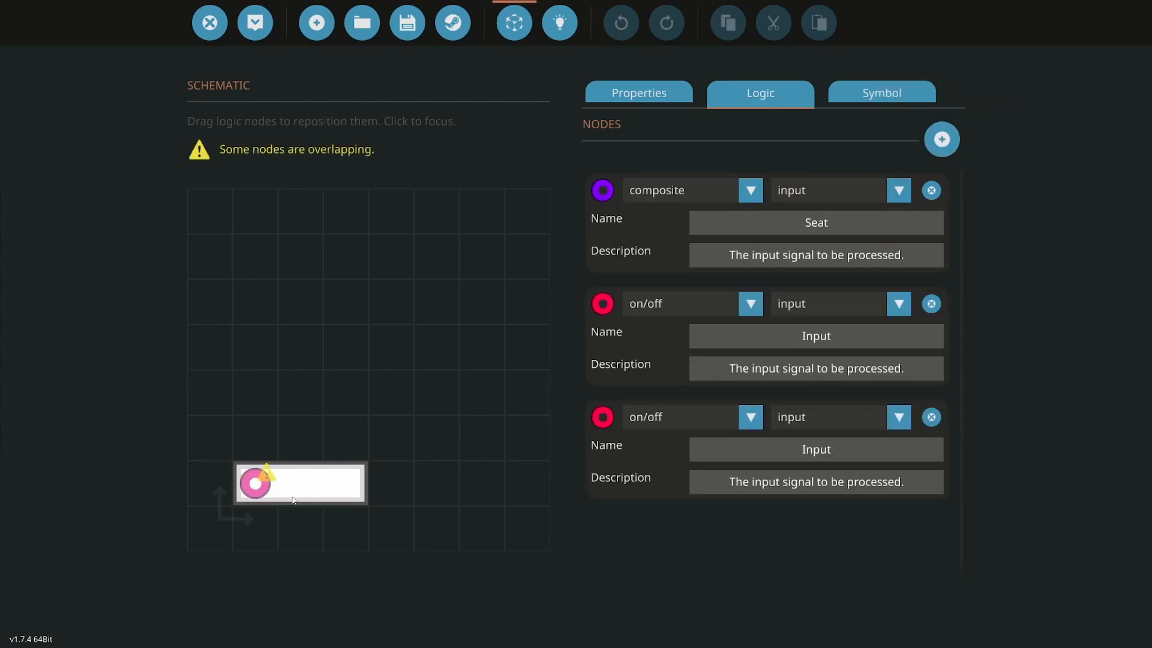
pyautogui.click(897, 304)
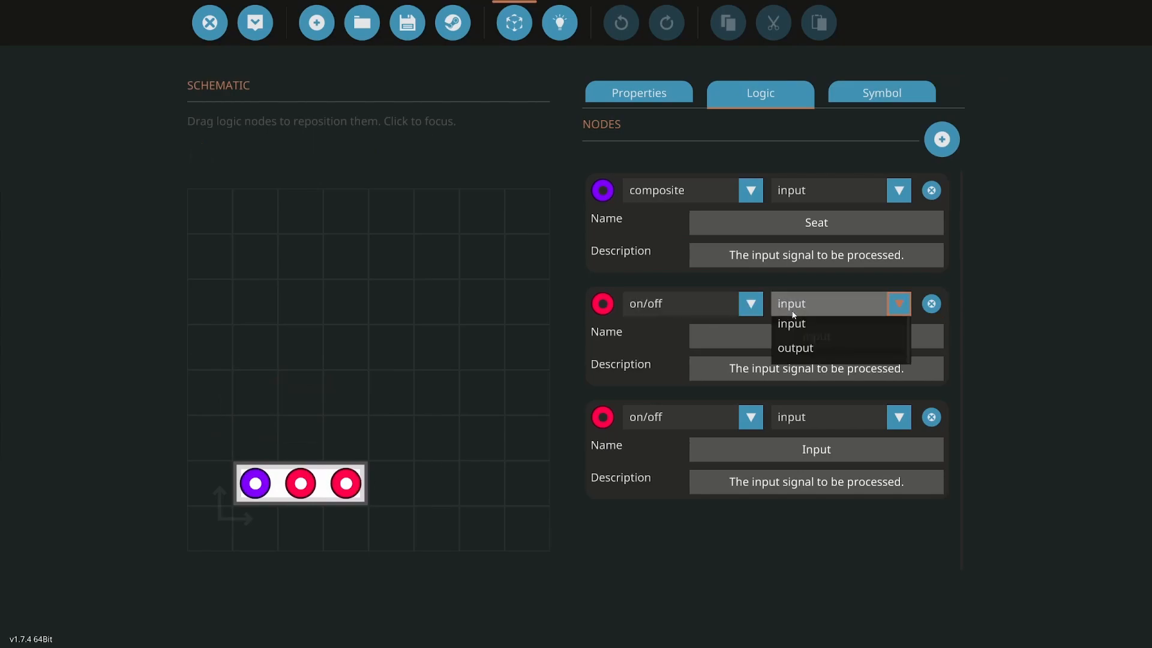
pyautogui.click(795, 347)
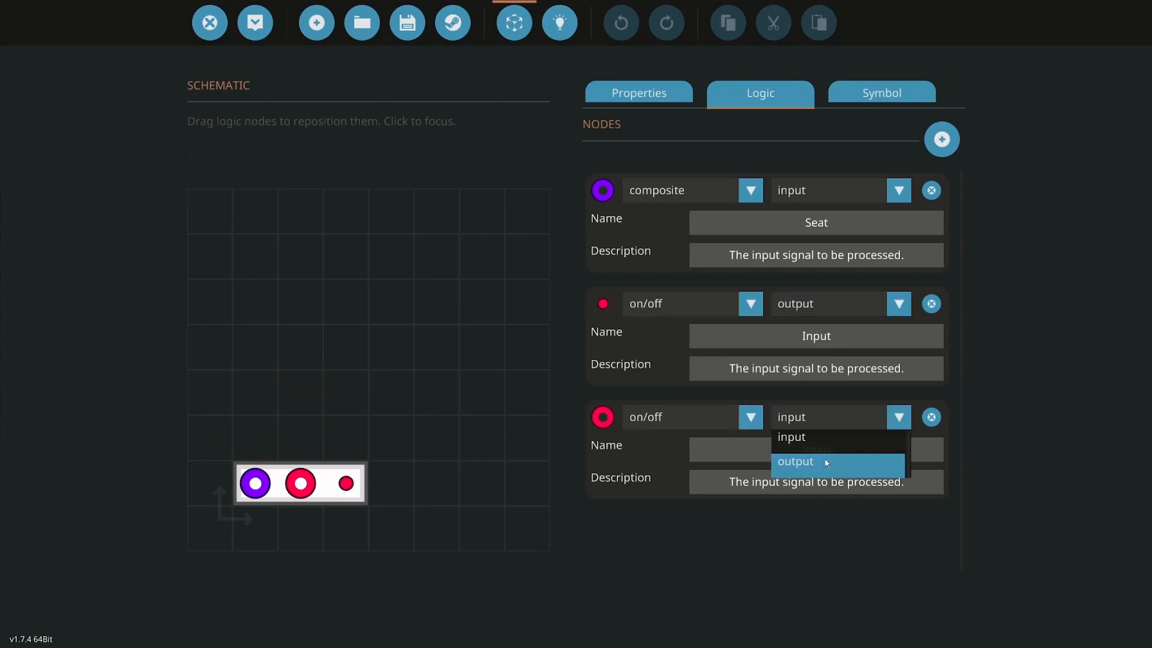
pyautogui.click(795, 461)
pyautogui.write('UP')
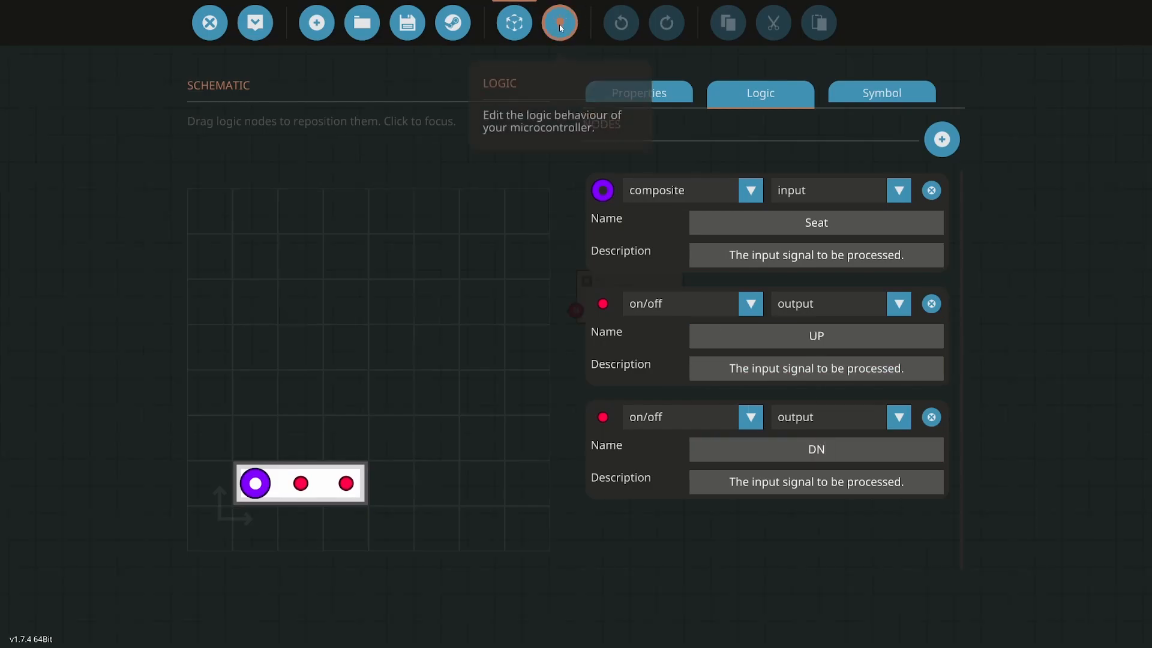
# Step: Wire Seat through a Composite Read (number) into a Threshold, copy it, and set its limits
pyautogui.click(559, 23)
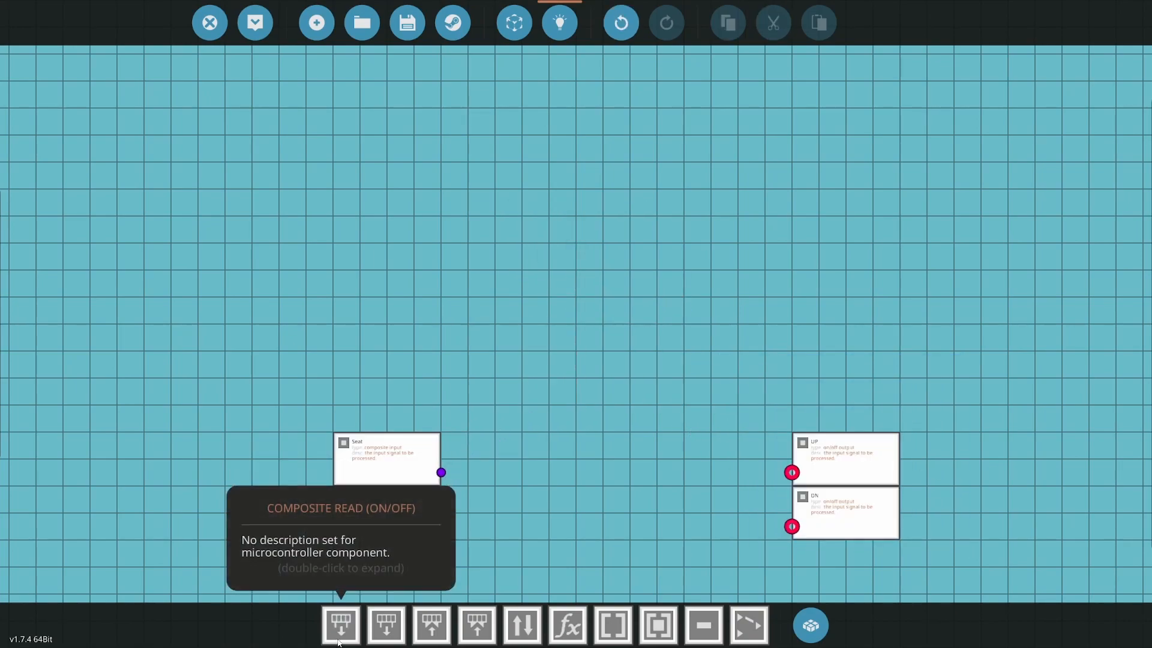
pyautogui.moveTo(386, 625)
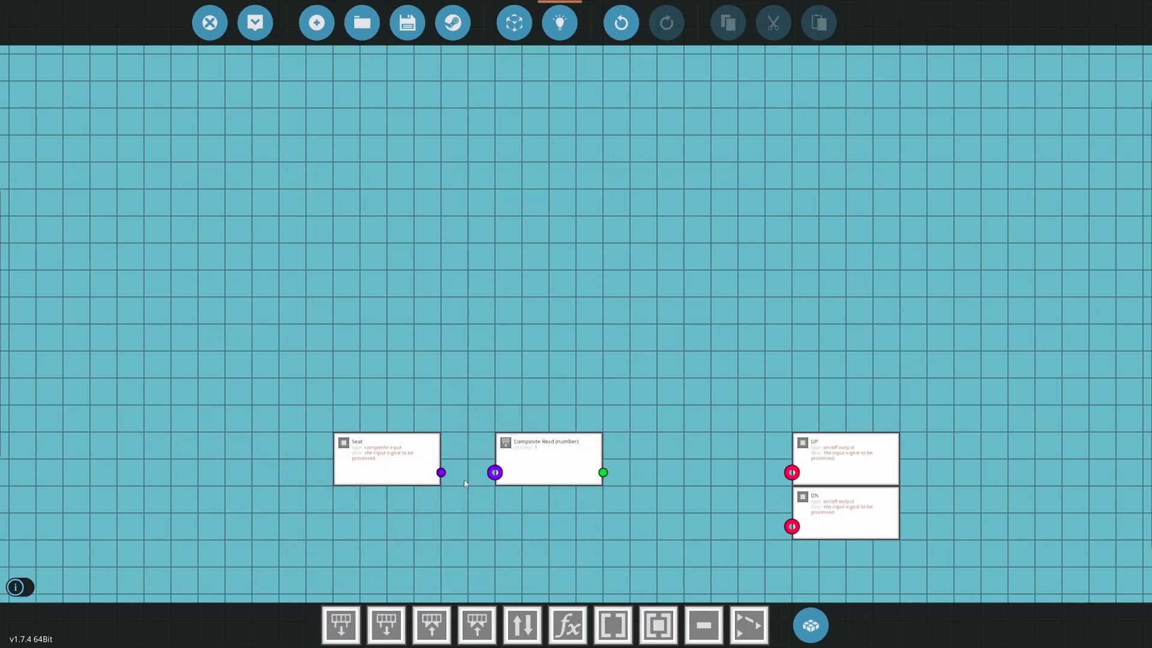
pyautogui.click(549, 441)
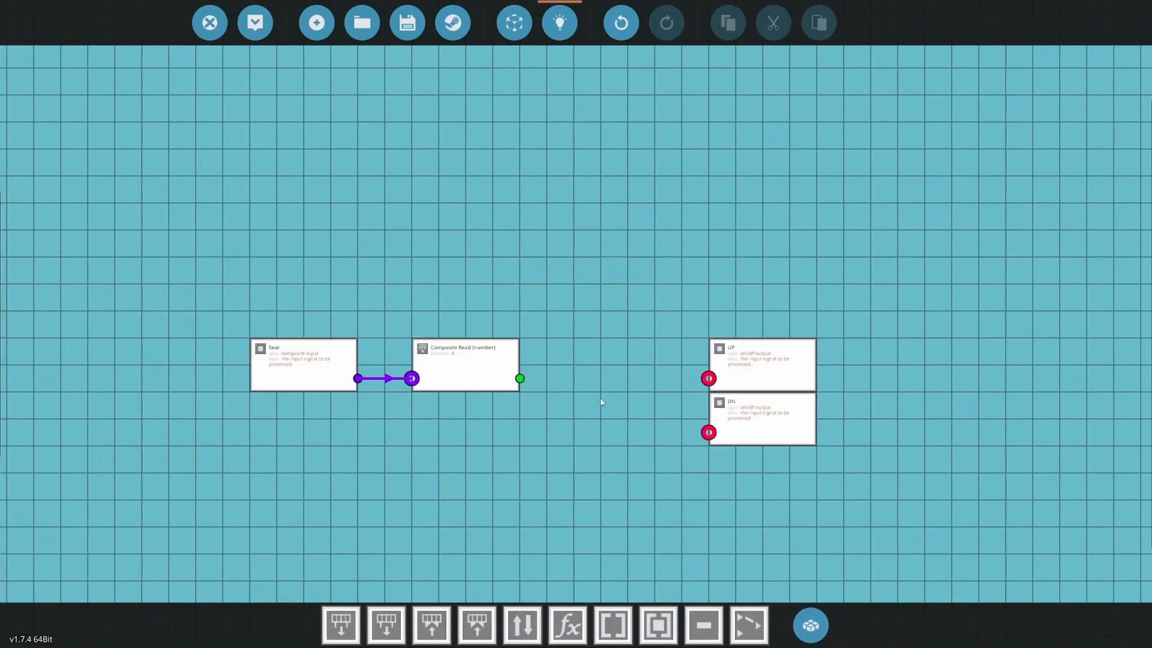
pyautogui.moveTo(581, 485)
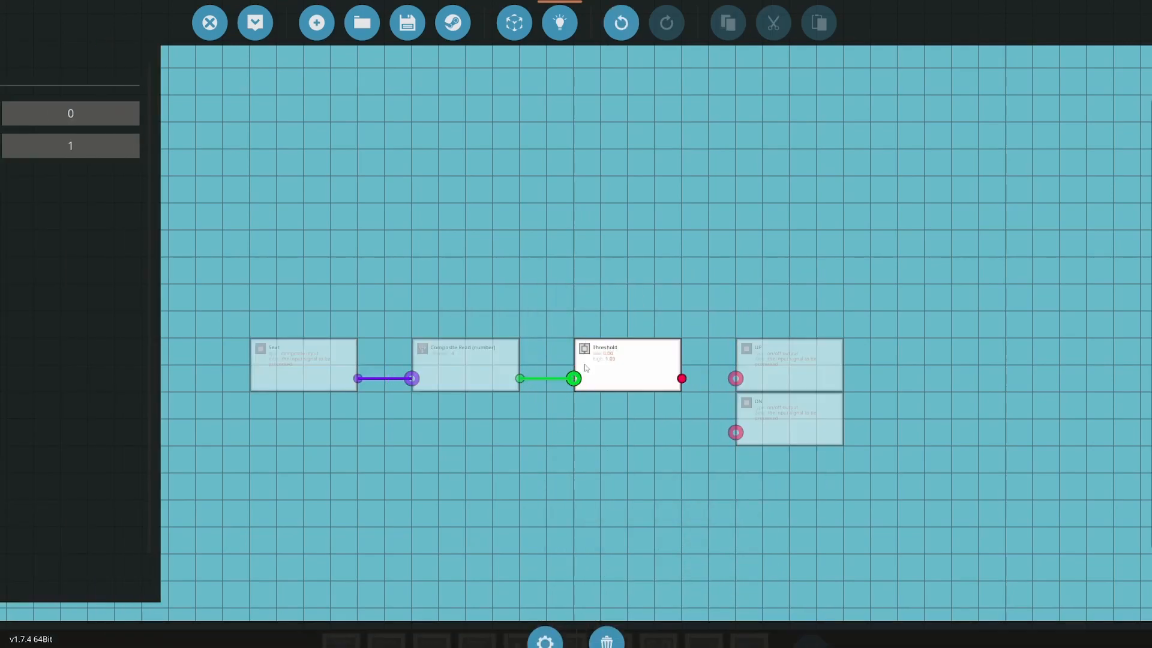
pyautogui.click(626, 366)
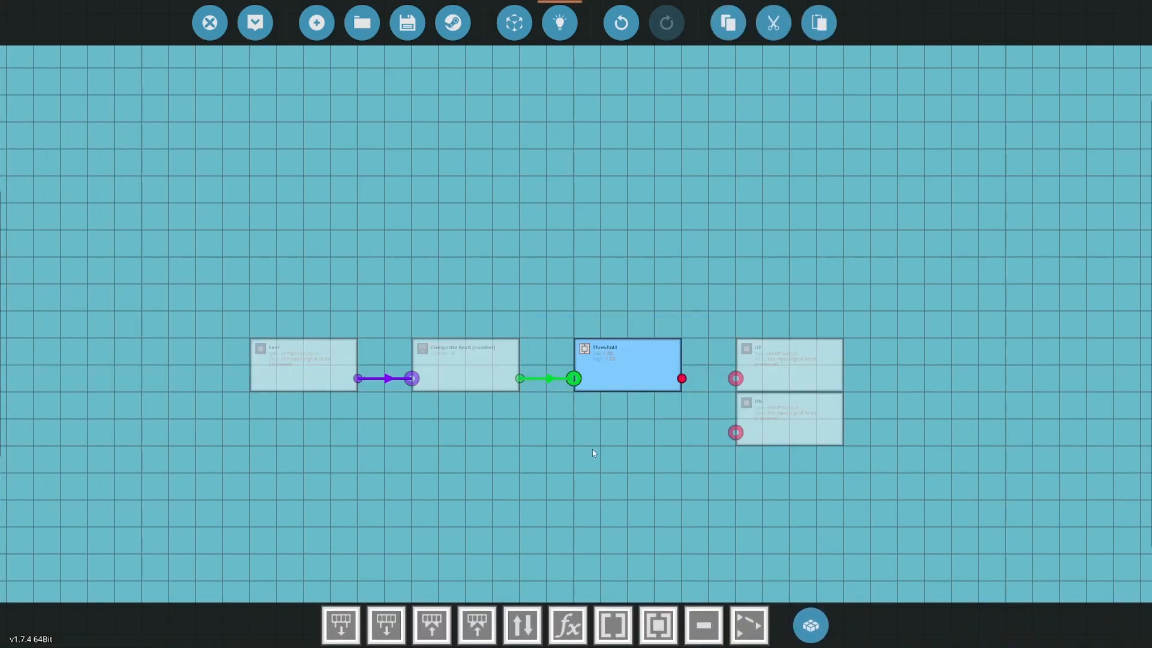
pyautogui.click(627, 366)
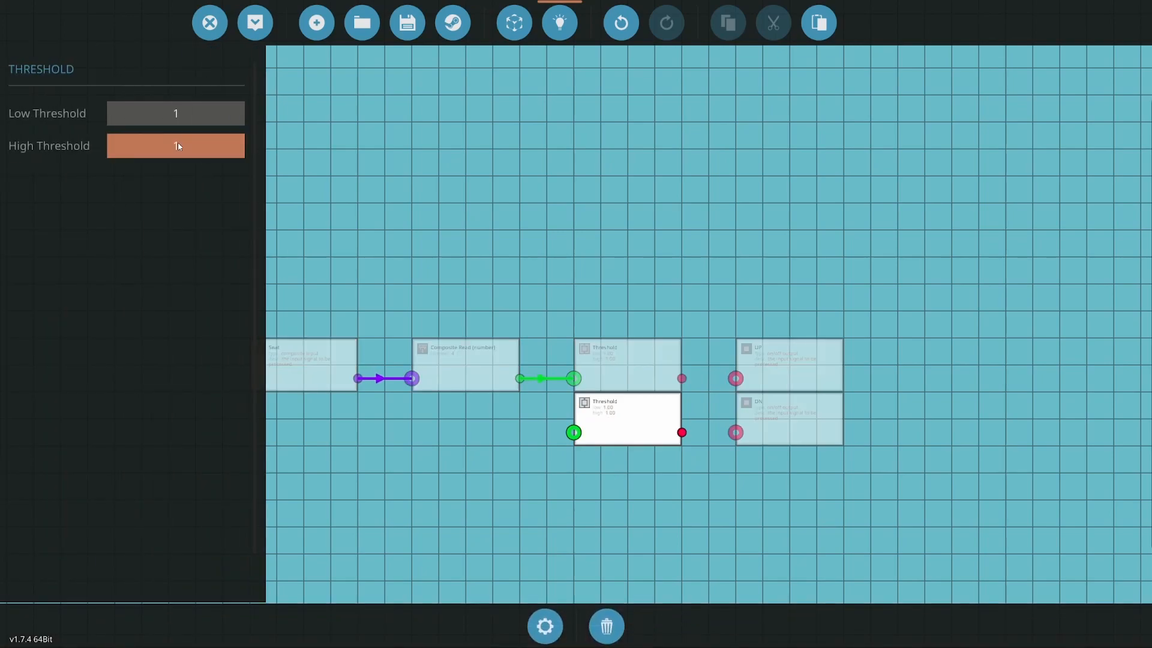
pyautogui.click(182, 113)
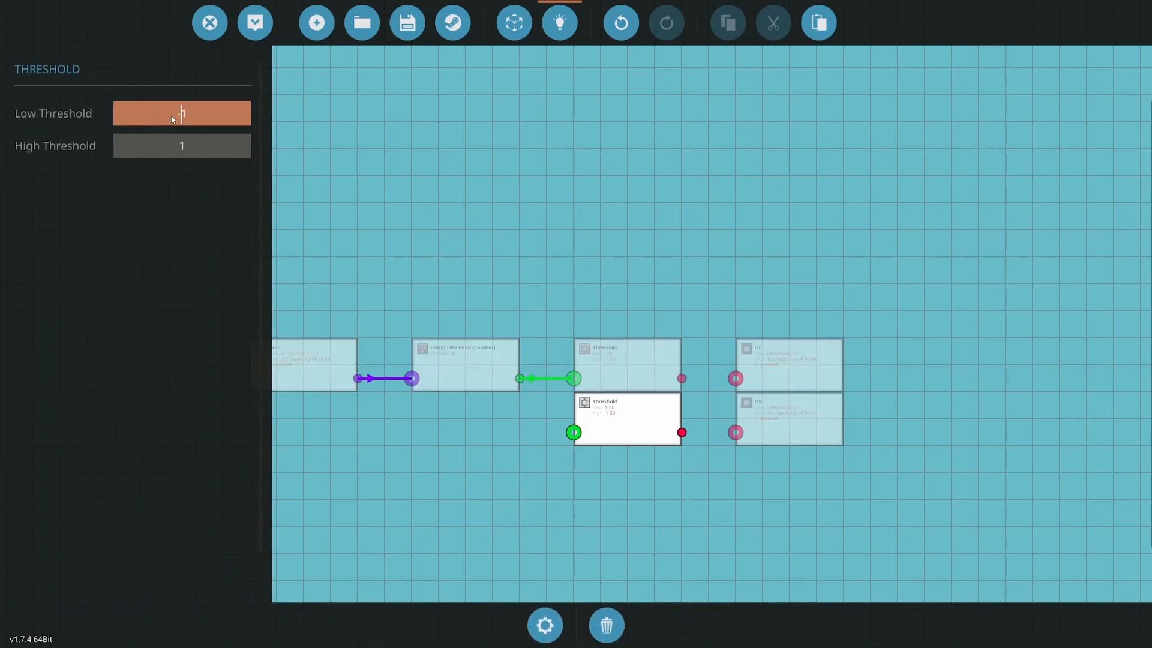
pyautogui.click(181, 145)
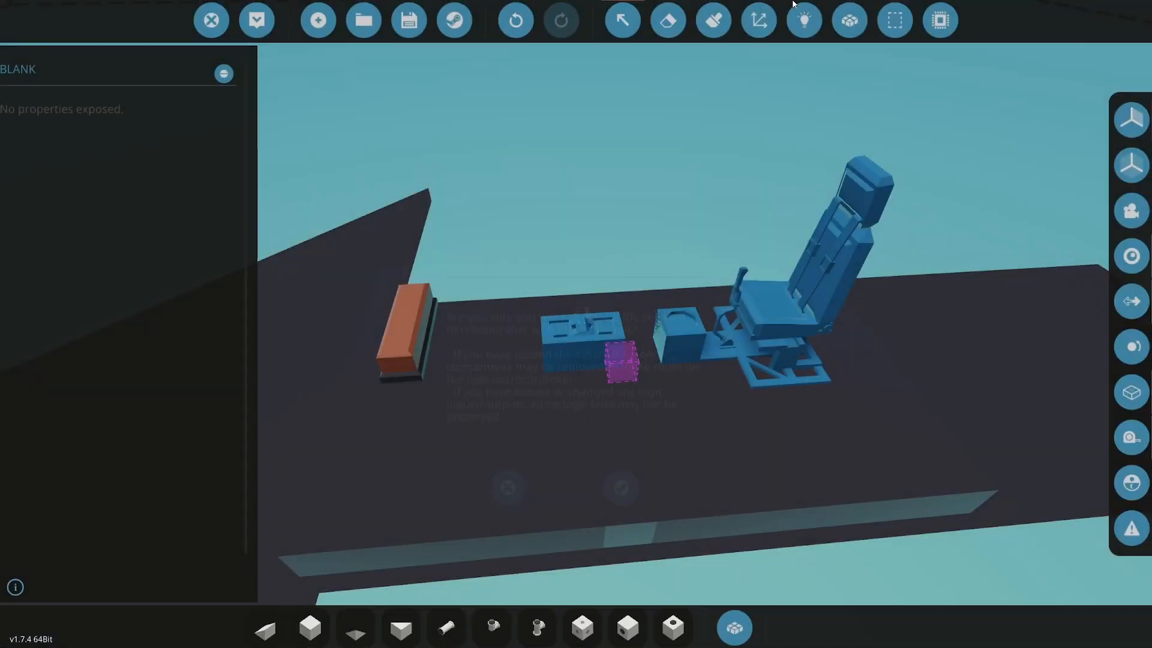
# Step: Link the seat composite to the microcontroller and its outputs to the throttle lever, then spawn
pyautogui.click(803, 21)
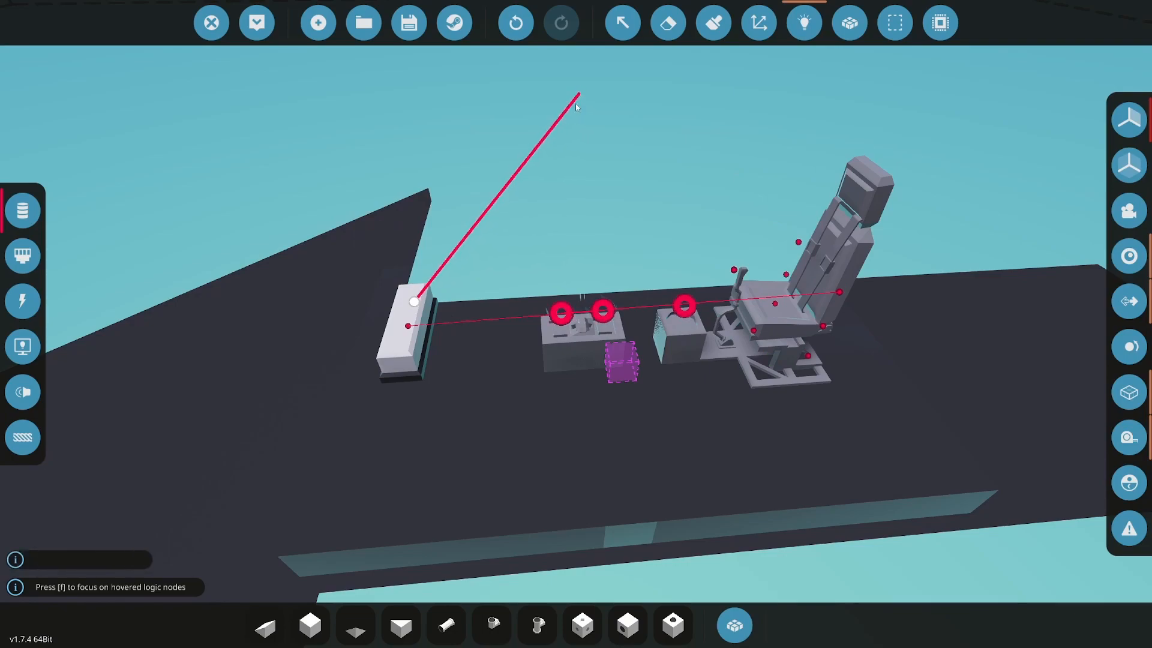
pyautogui.moveTo(23, 255)
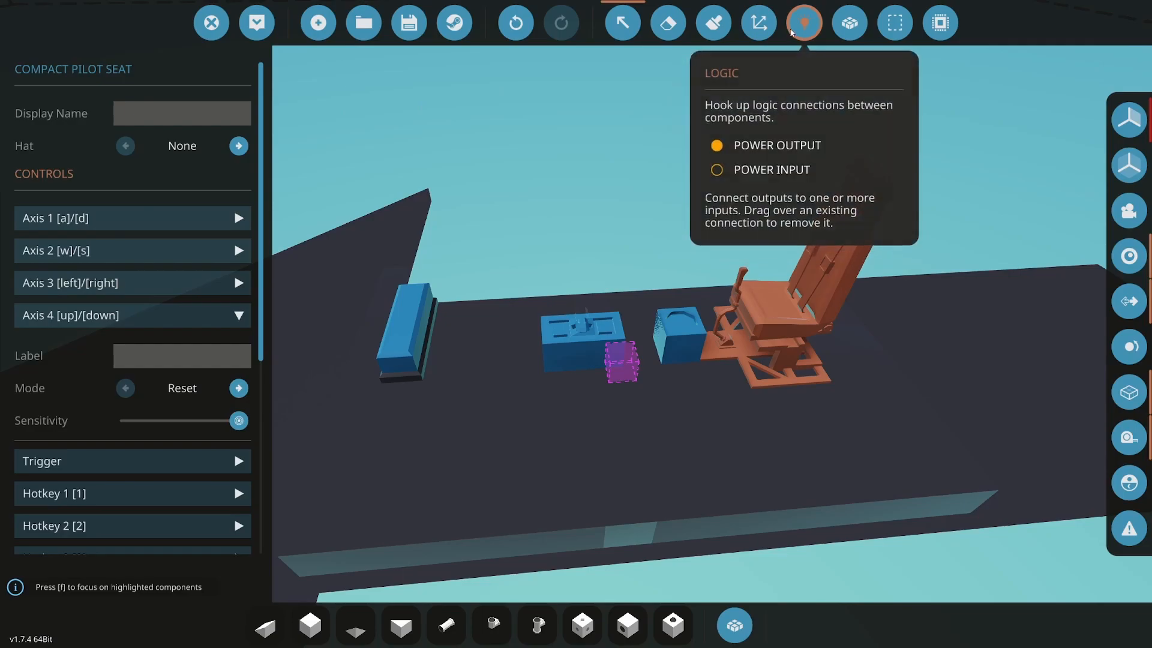
pyautogui.click(804, 22)
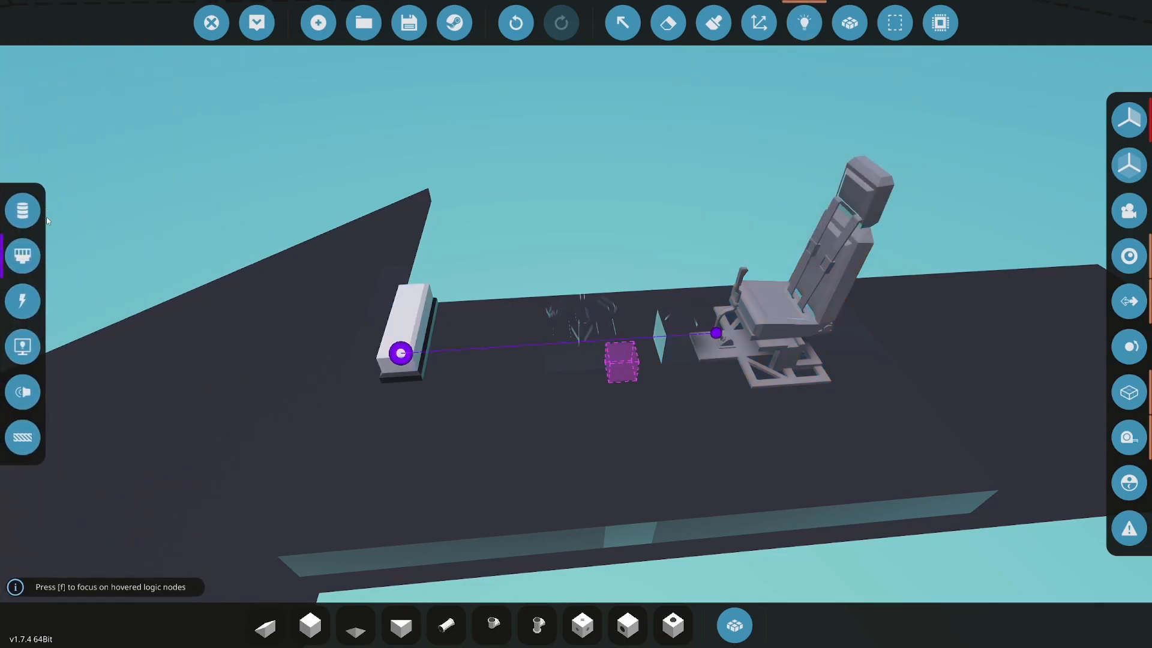
pyautogui.click(23, 210)
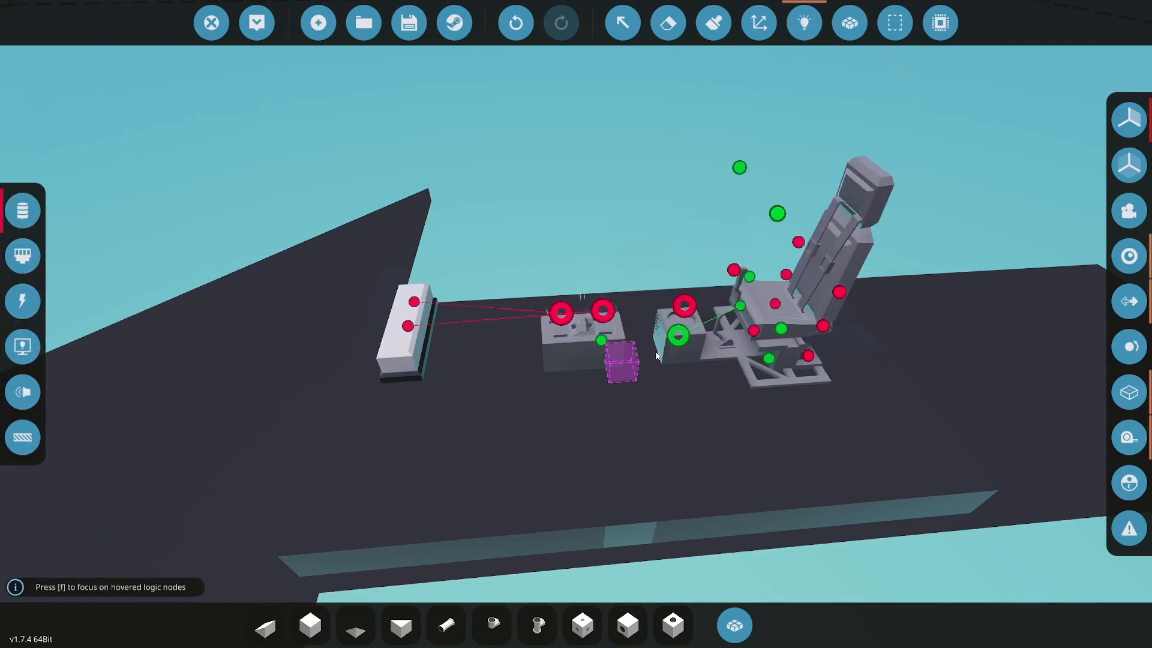
pyautogui.moveTo(256, 22)
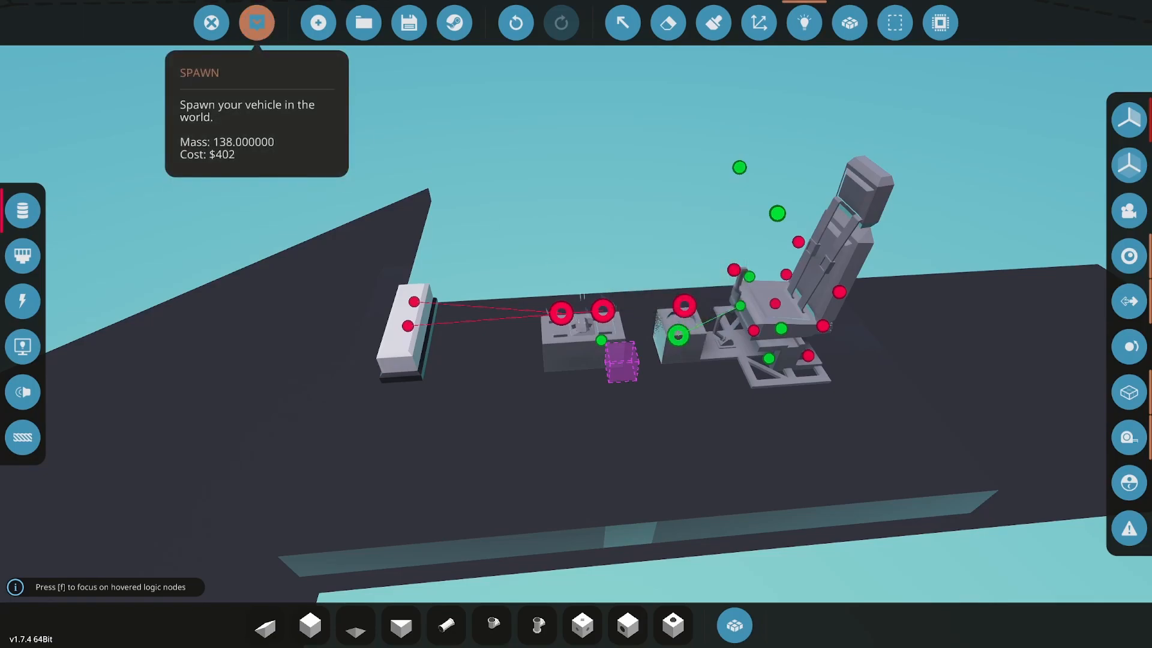
pyautogui.click(256, 23)
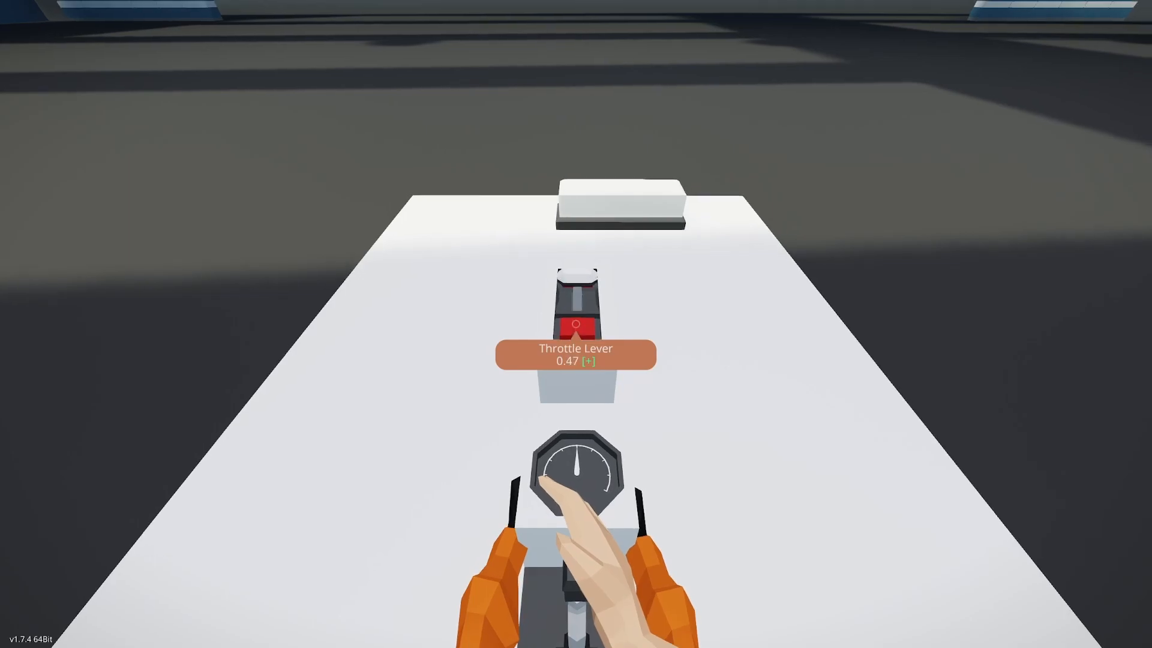
# Step: Drive from the seat and watch the throttle lever drop from 0.47 to 0.02
pyautogui.scroll(-3)
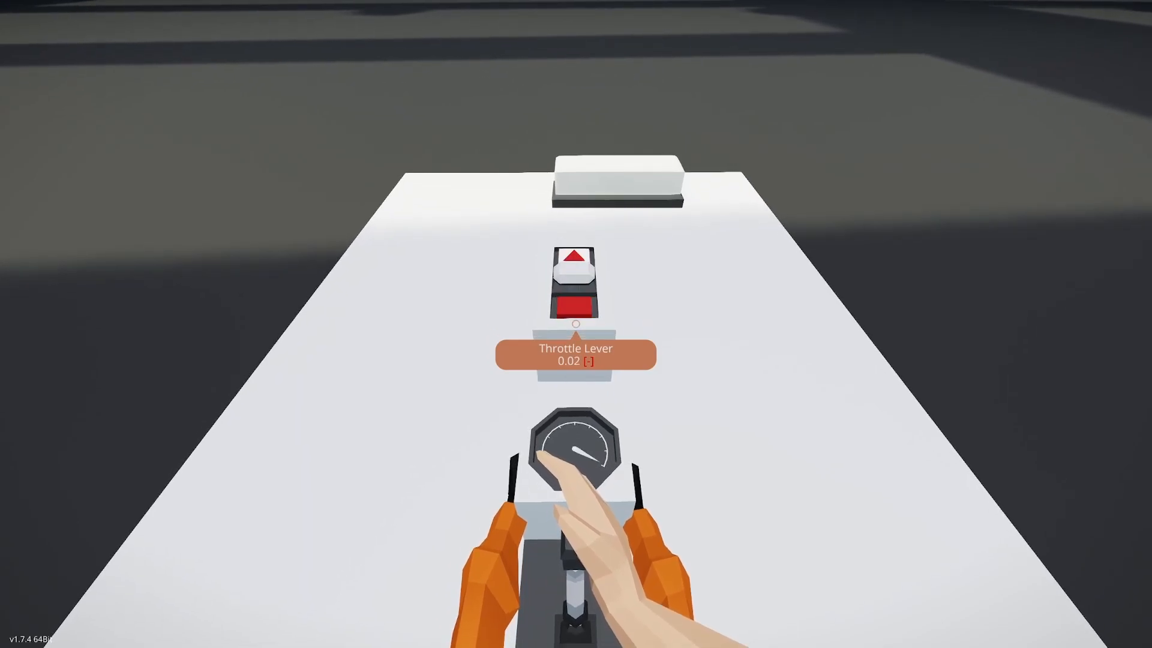